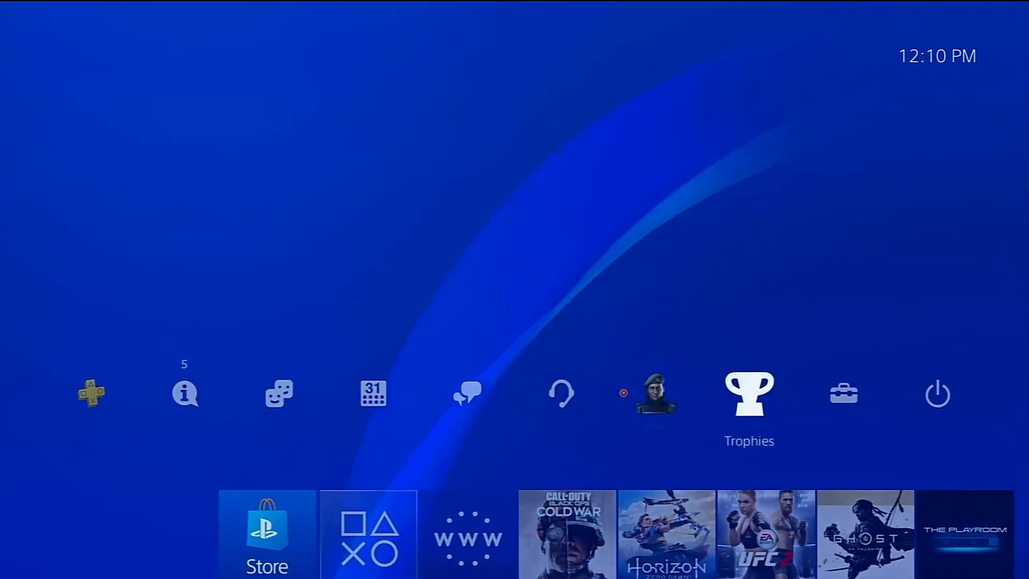
Step: View the Audio Format (Priority) options in Audio Output Settings, showing Linear PCM current
left_click(844, 392)
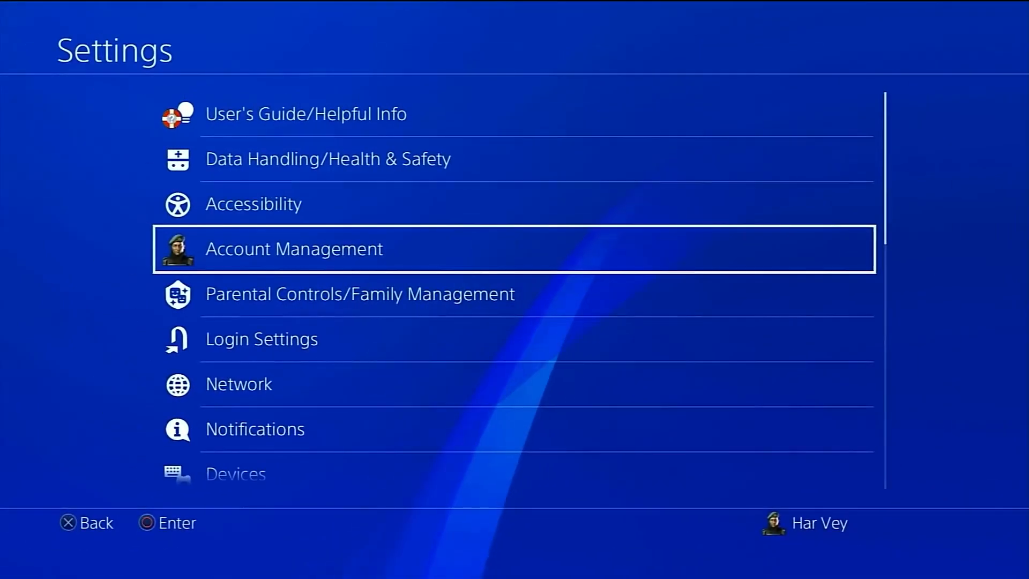
scroll("down", 3)
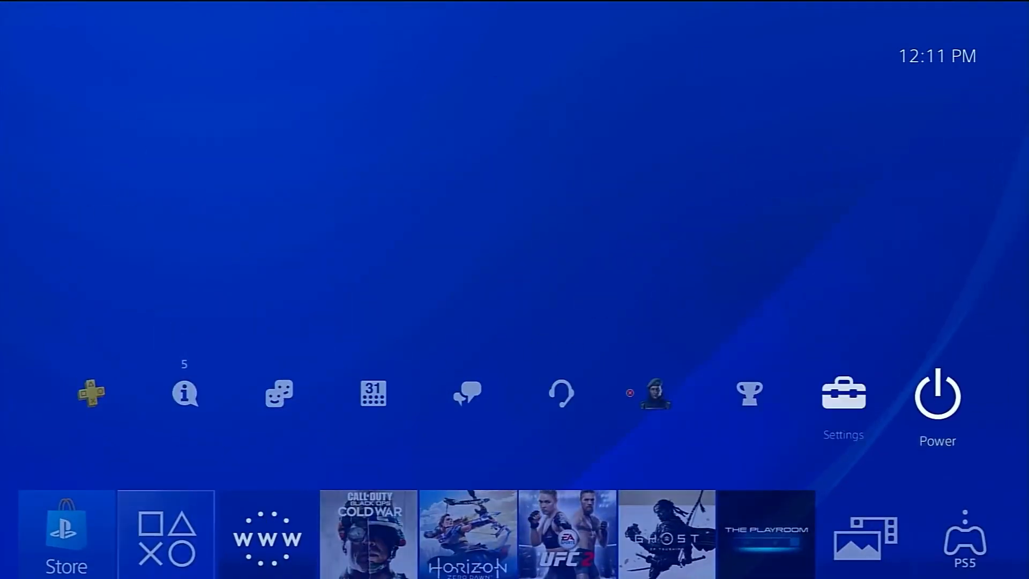
left_click(843, 393)
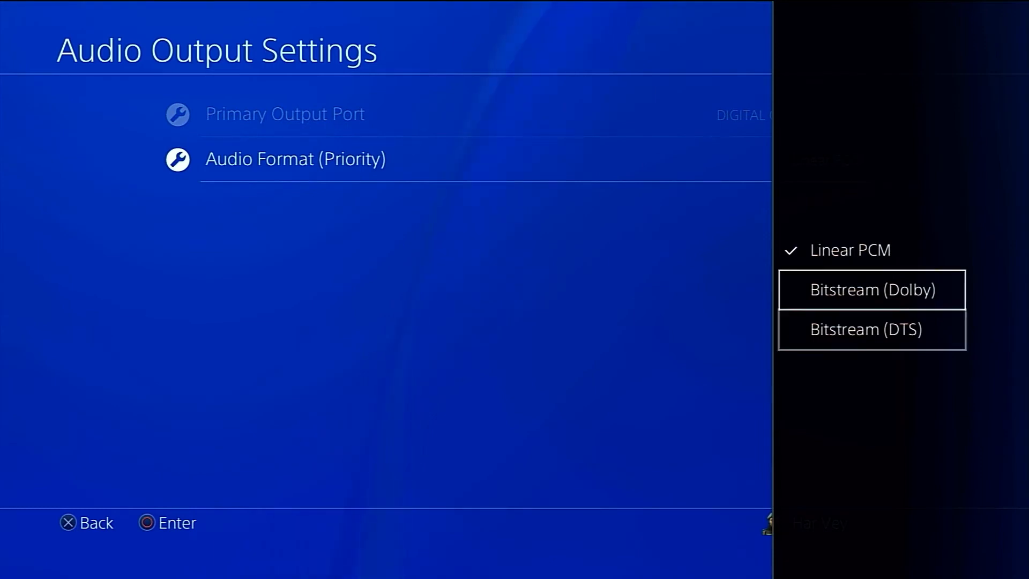
left_click(870, 289)
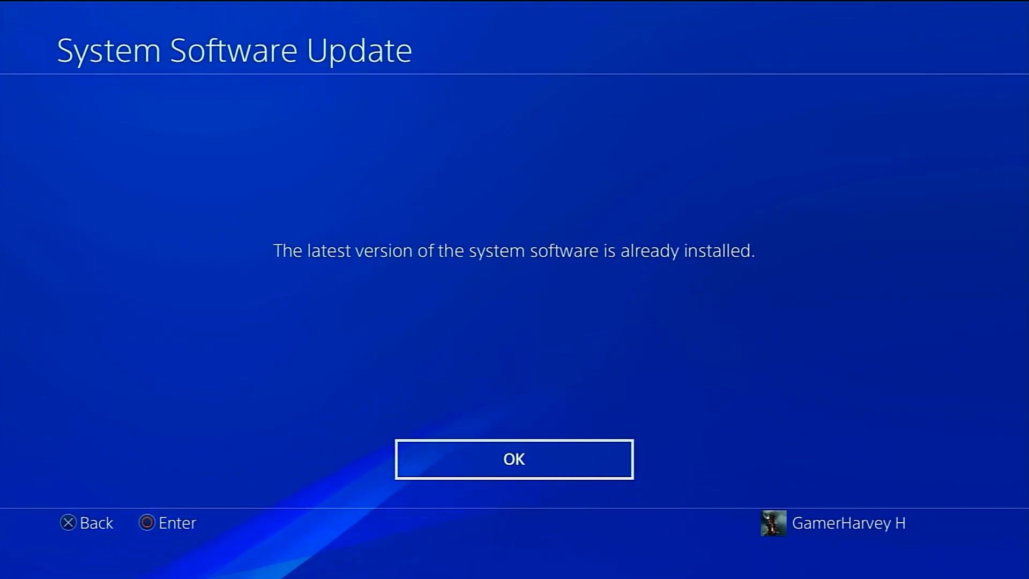
Step: Acknowledge the message that the latest system software is already installed
left_click(514, 459)
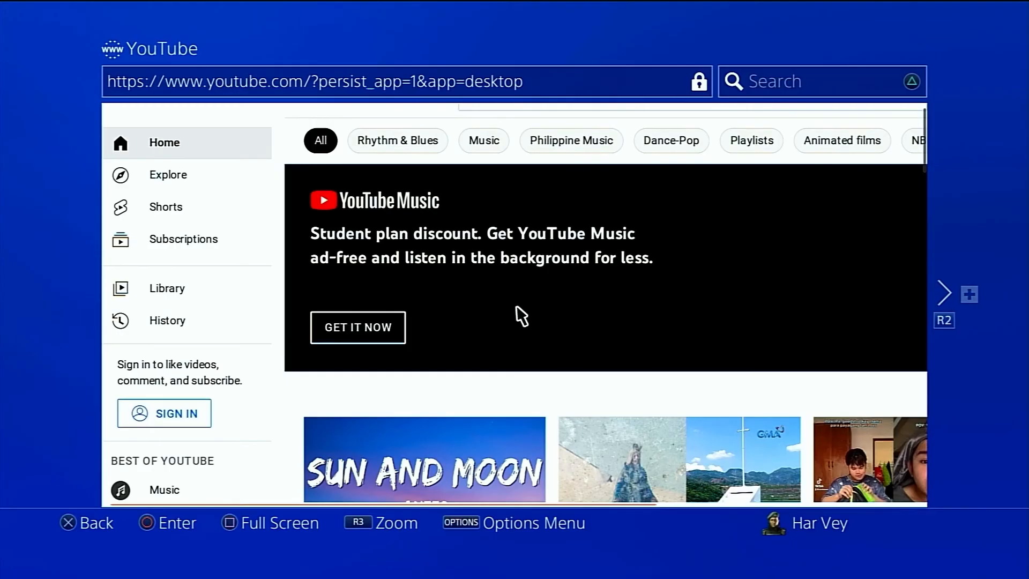